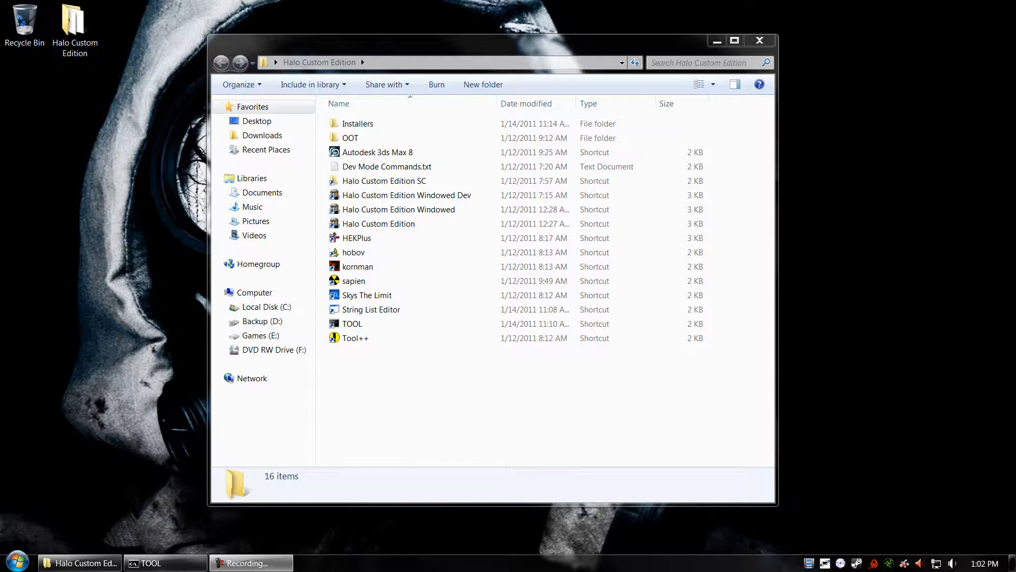
pyautogui.moveTo(526, 394)
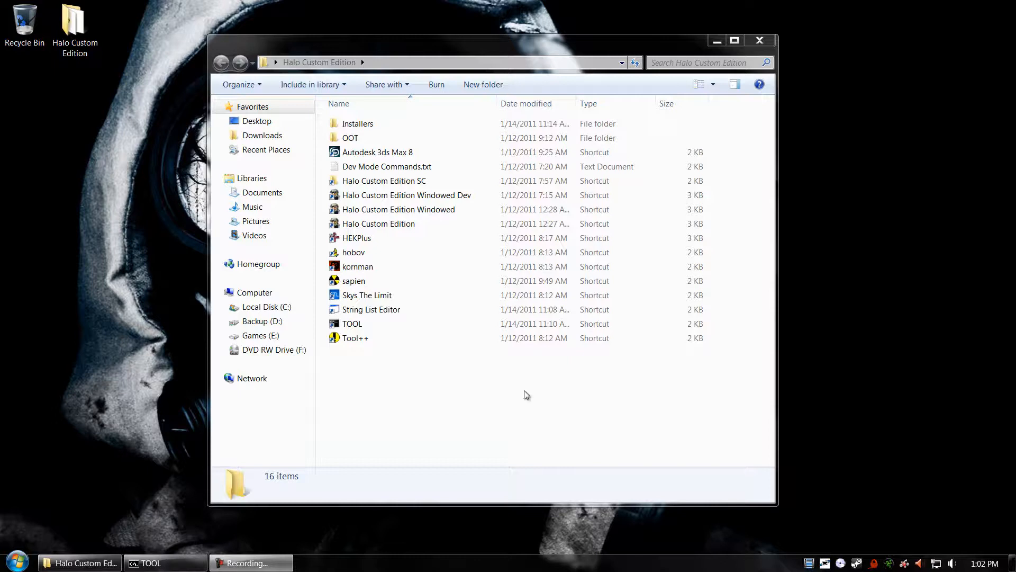
# Step: Launch the String List Editor from the Halo Custom Edition folder shortcut
pyautogui.doubleClick(370, 309)
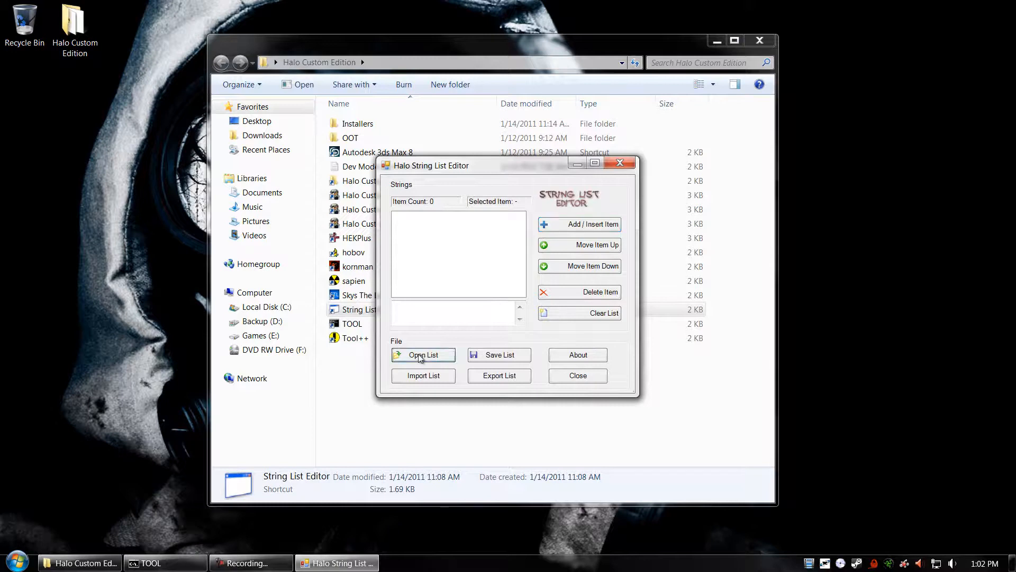
# Step: Use Open List to browse the tags\ui folder of unicode string list files
pyautogui.click(422, 354)
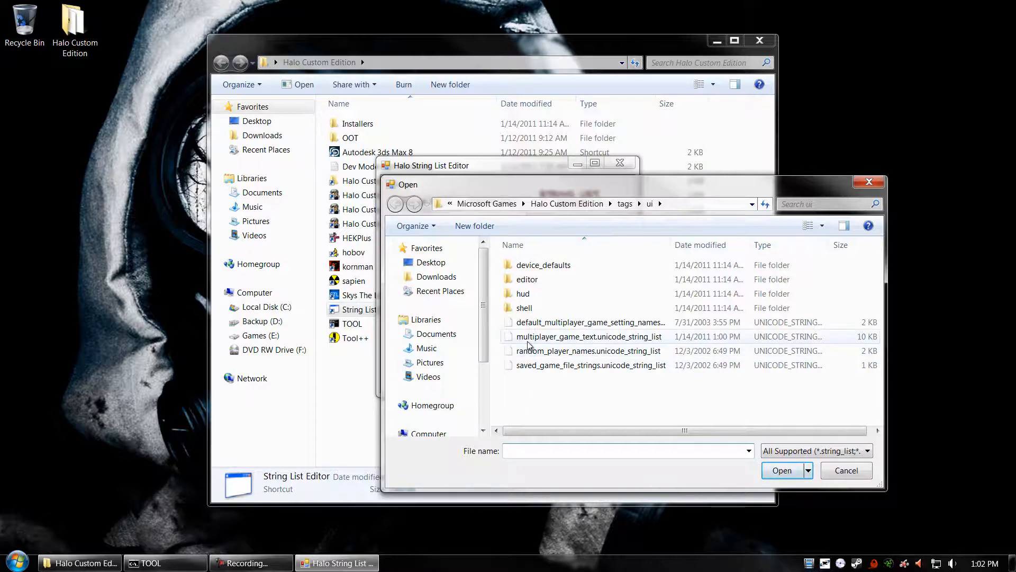
pyautogui.moveTo(586, 337)
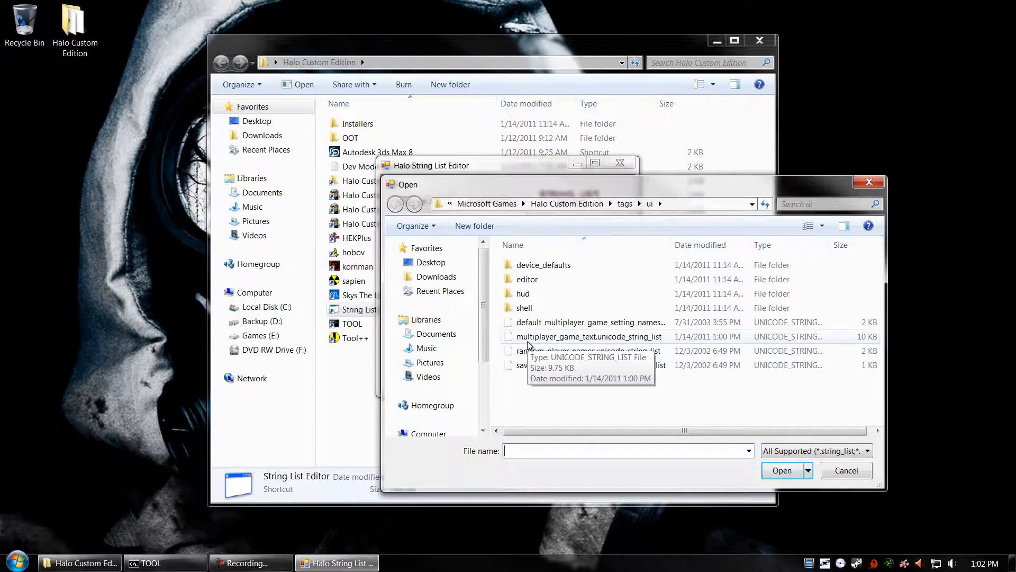
# Step: Load multiplayer_game_text.unicode_string_list and scroll the Strings list down to entry 81
pyautogui.click(780, 470)
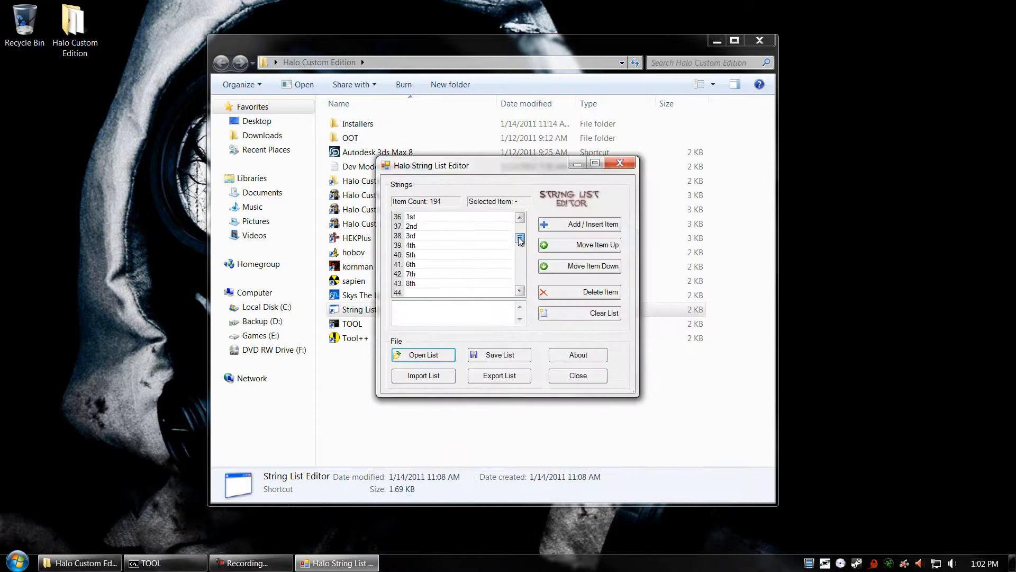
pyautogui.click(518, 238)
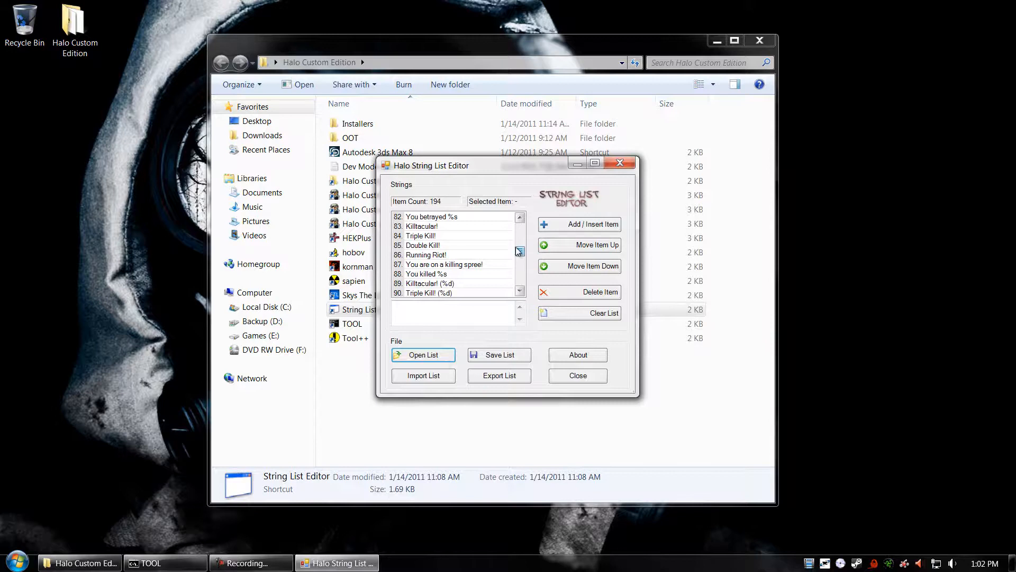
pyautogui.click(519, 217)
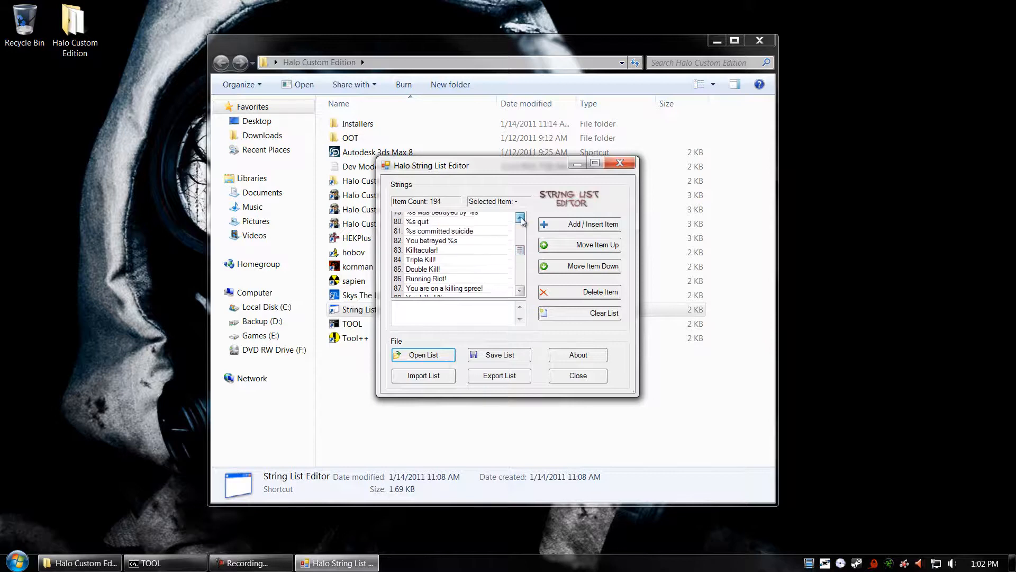
pyautogui.click(520, 216)
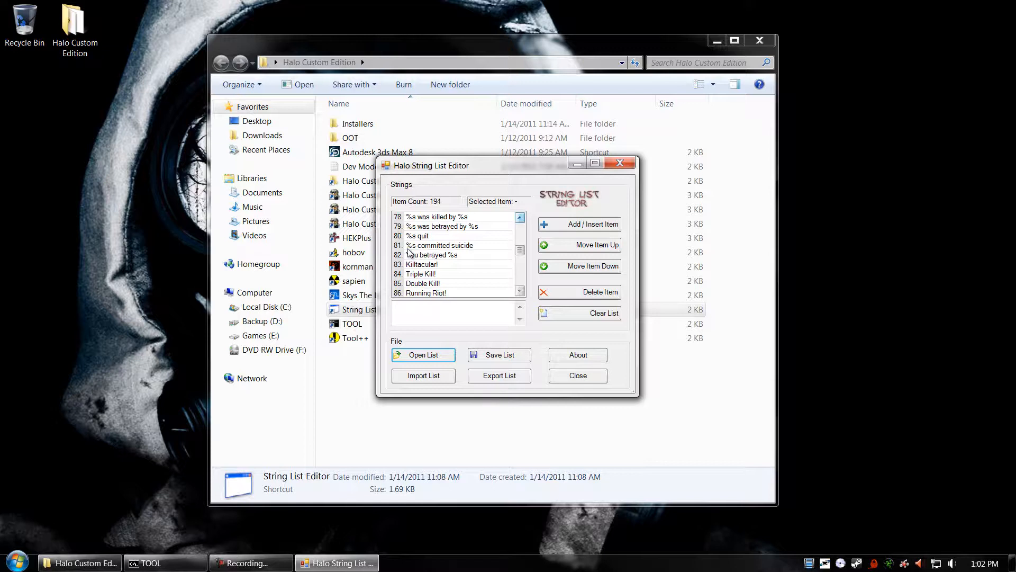
# Step: Edit entry 81 to read '%s committed suicide EPIC FAIL'
pyautogui.click(439, 245)
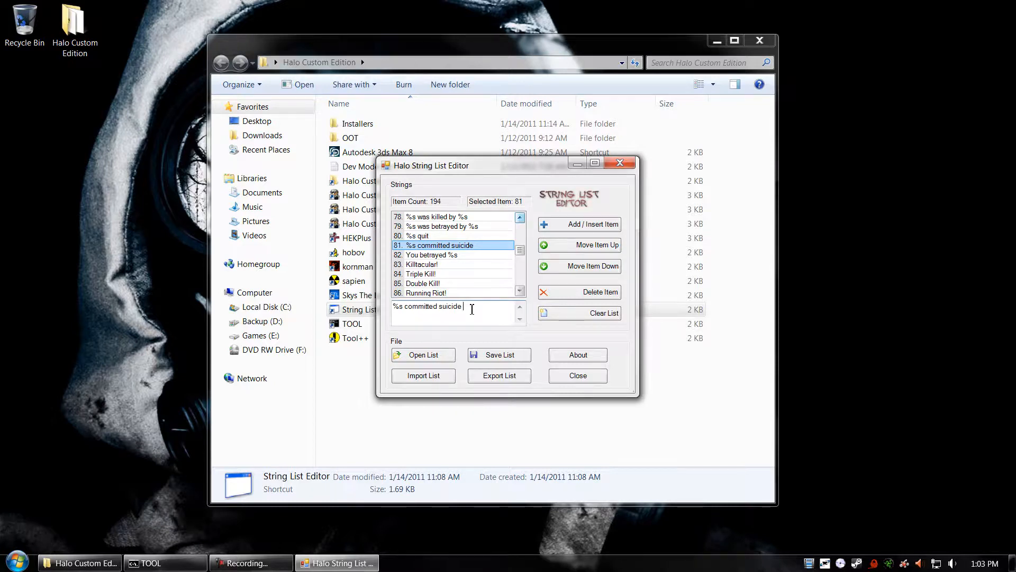
pyautogui.write('EPIC FAIL')
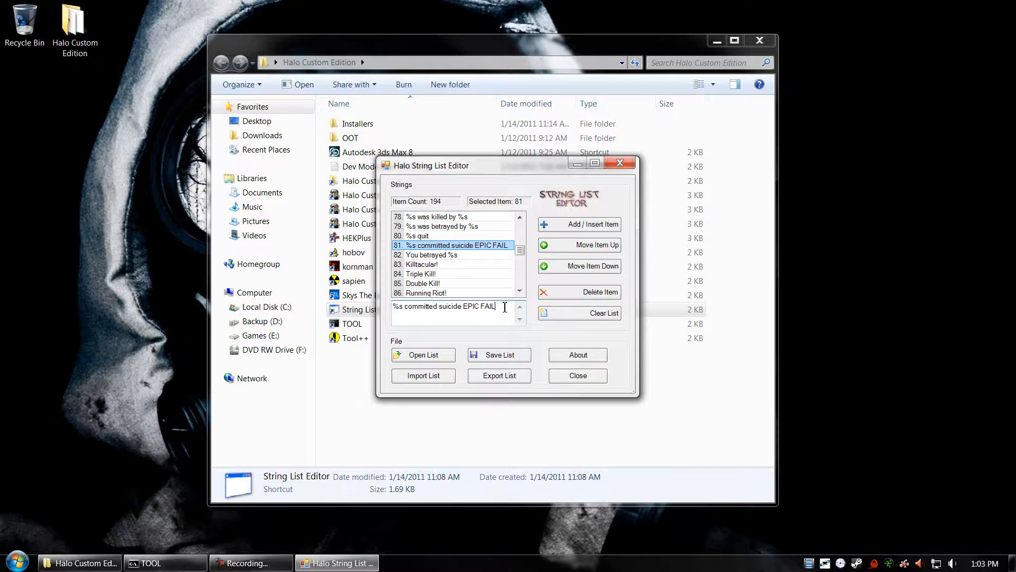
pyautogui.moveTo(526, 336)
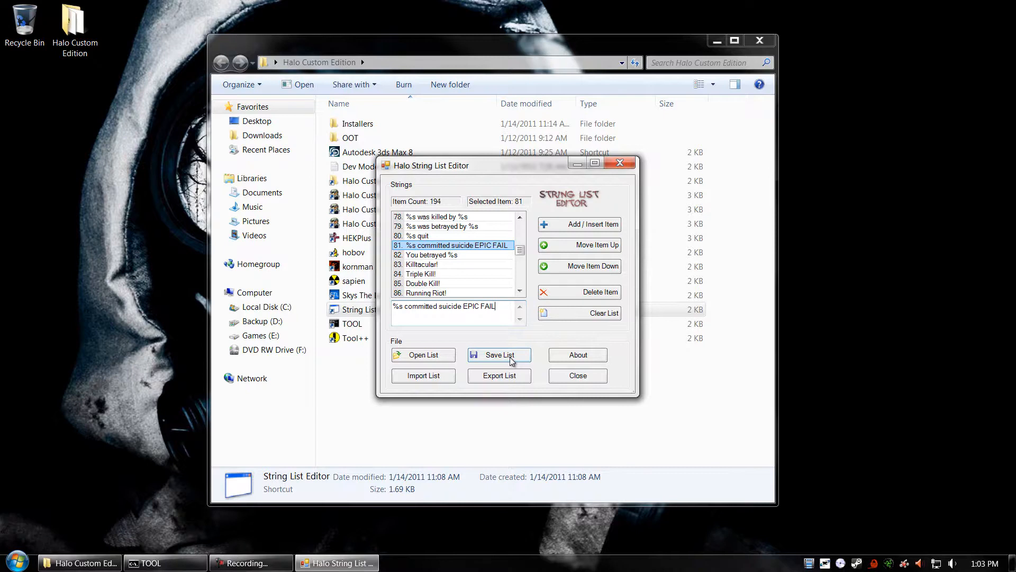
# Step: Save the changed string list with Save List and close the editor
pyautogui.click(499, 355)
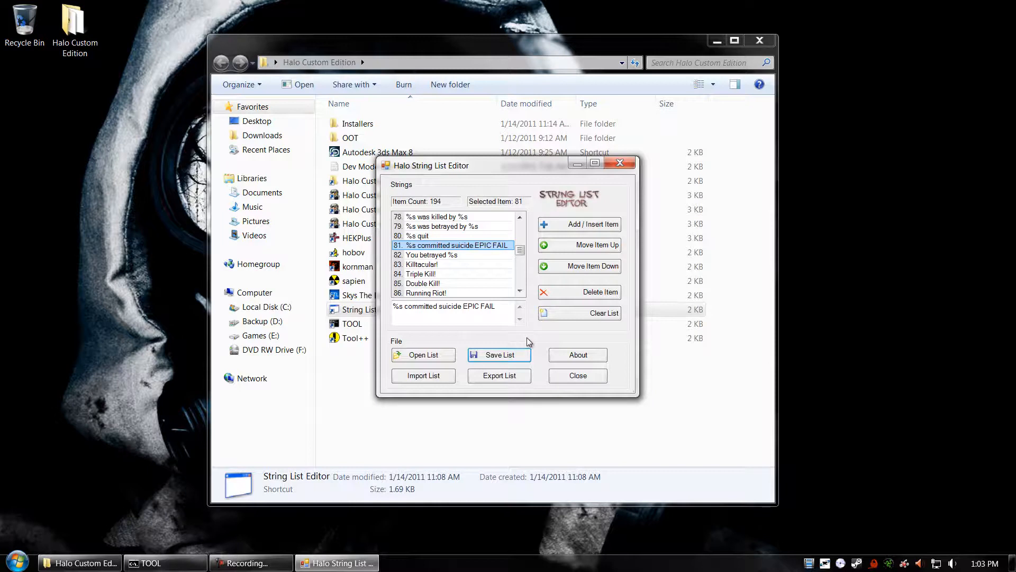
pyautogui.click(576, 375)
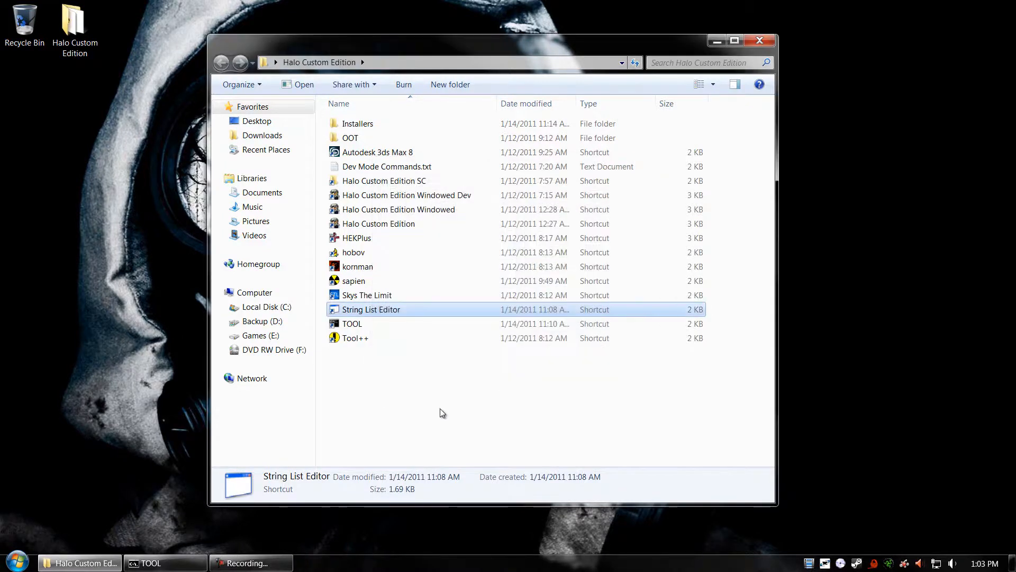
# Step: Run 'tool build-cache-file levels\test\tutorial\tutorial' in the Tool window until the cache builds successfully
pyautogui.click(150, 562)
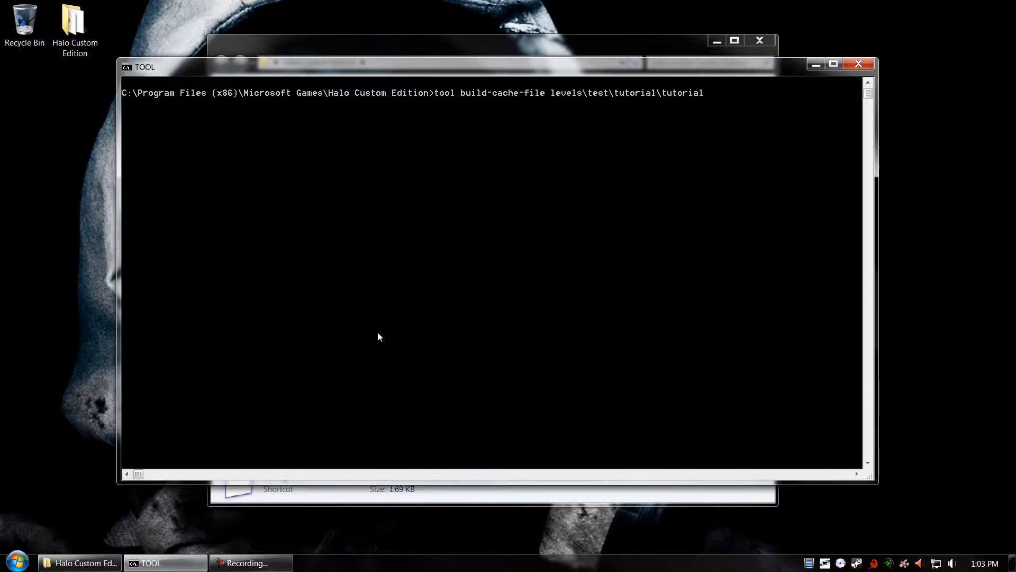
pyautogui.press('enter')
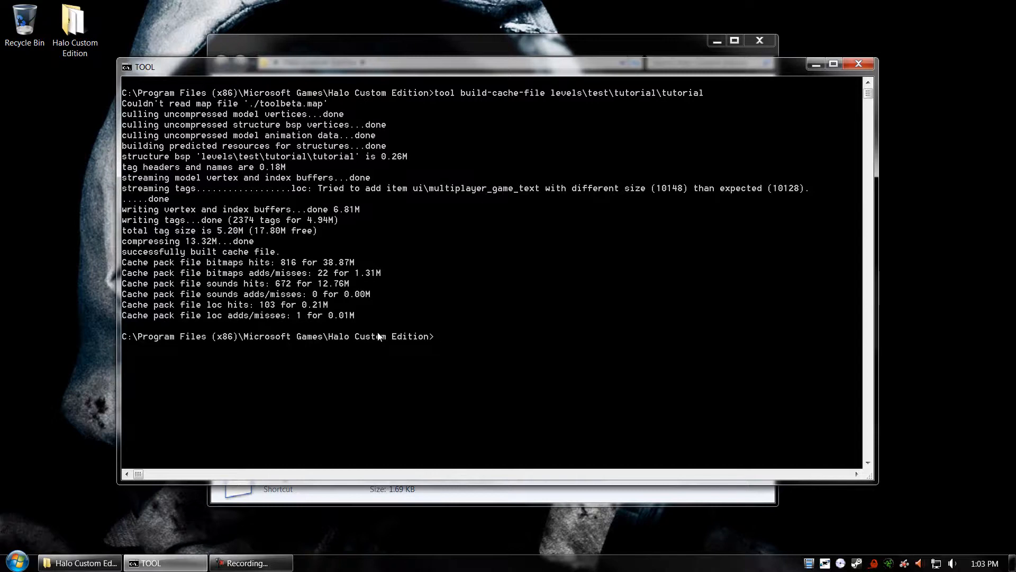
pyautogui.moveTo(320, 200)
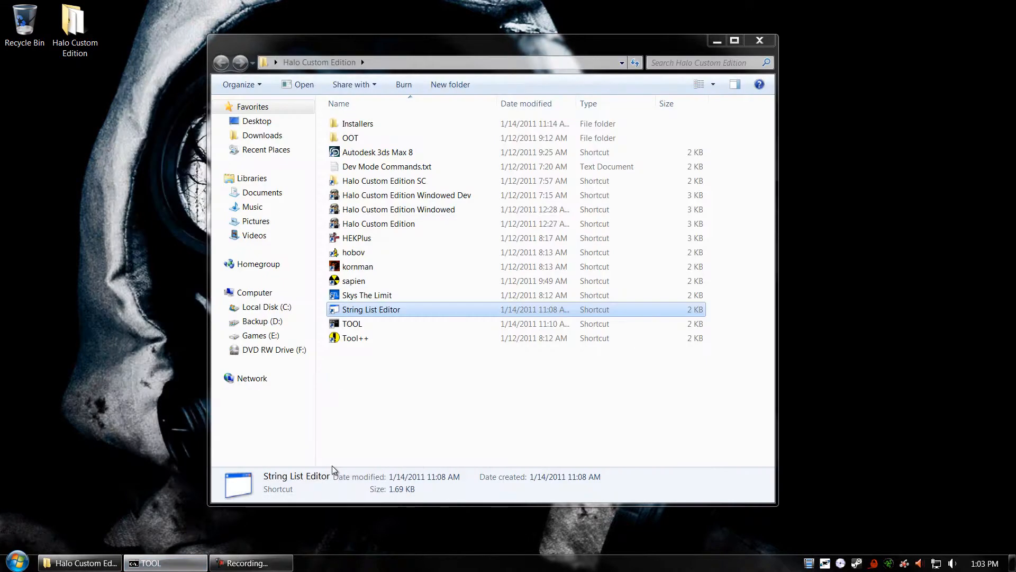
pyautogui.moveTo(402, 216)
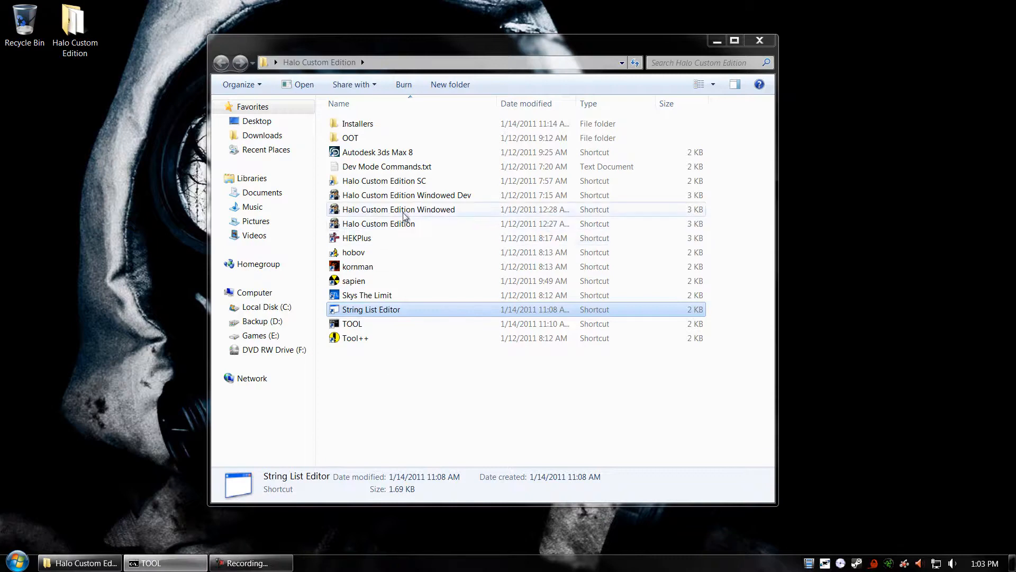
# Step: Launch Halo Custom Edition Windowed from its shortcut to reach the main menu
pyautogui.click(399, 209)
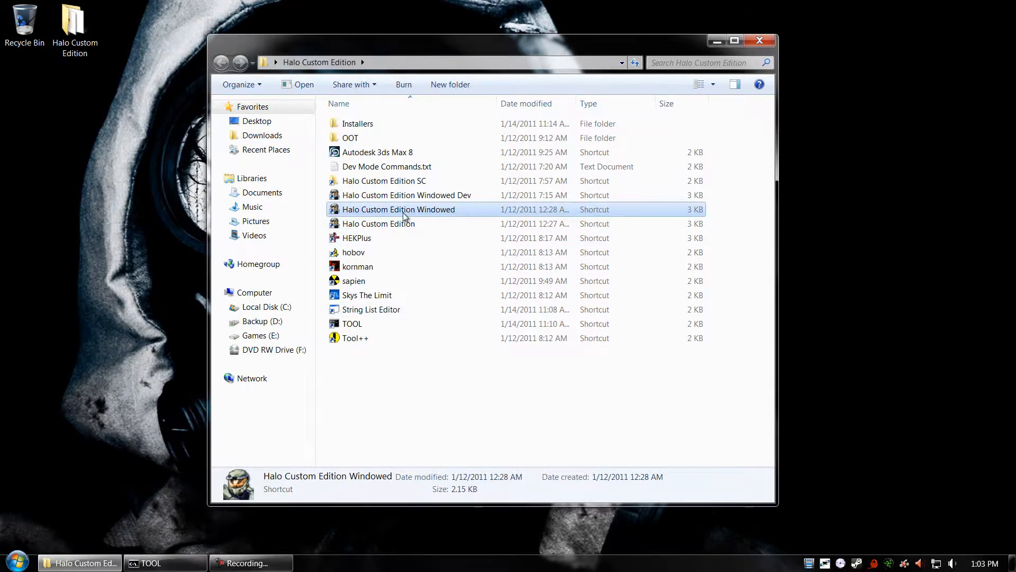
pyautogui.doubleClick(398, 209)
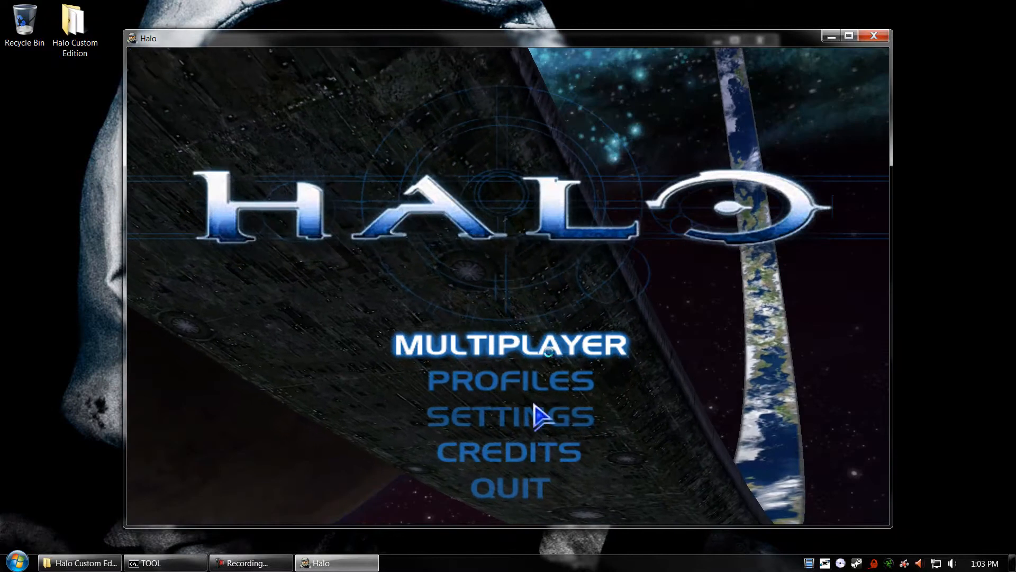
# Step: Start a Multiplayer CTF game so a network server begins hosting the rebuilt map
pyautogui.click(507, 343)
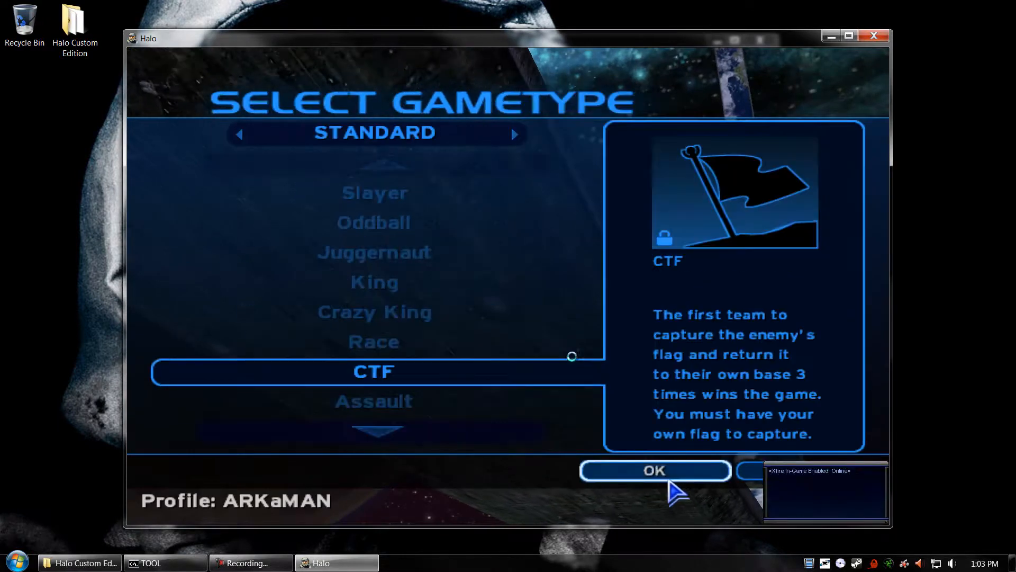
pyautogui.click(654, 470)
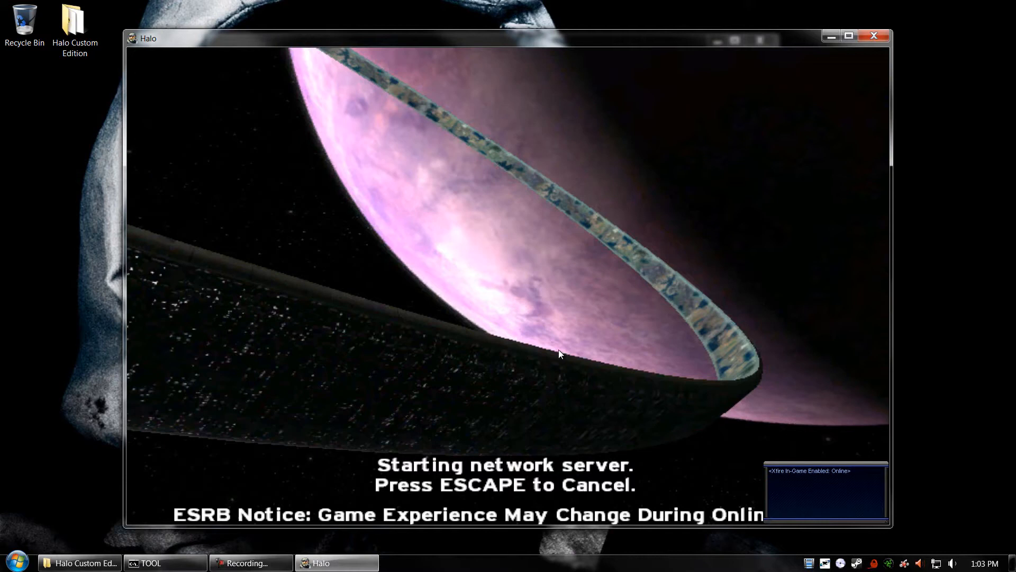